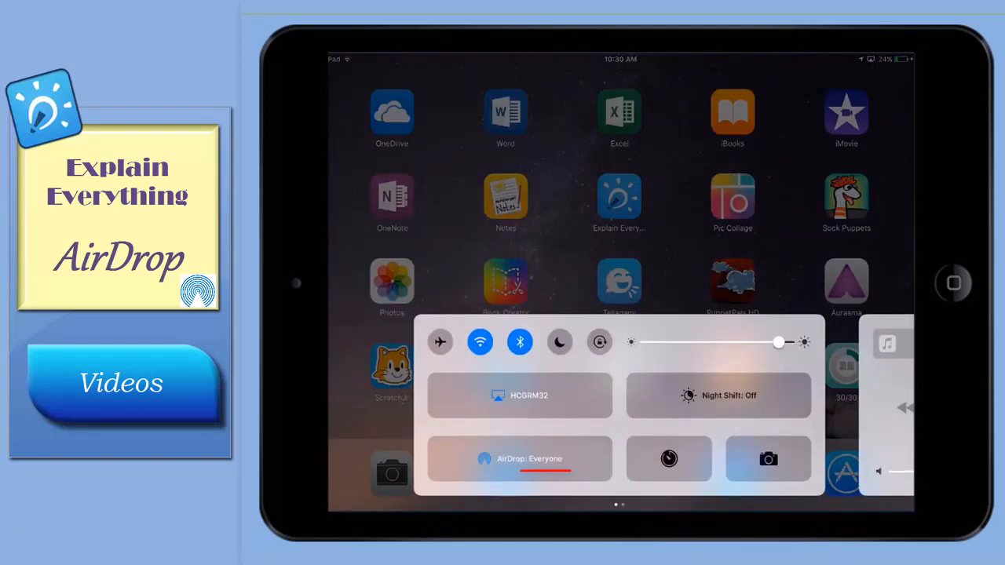
Set AirDrop discoverability to Everyone in Control Center.
{"action": "left_click", "coordinate": [518, 458]}
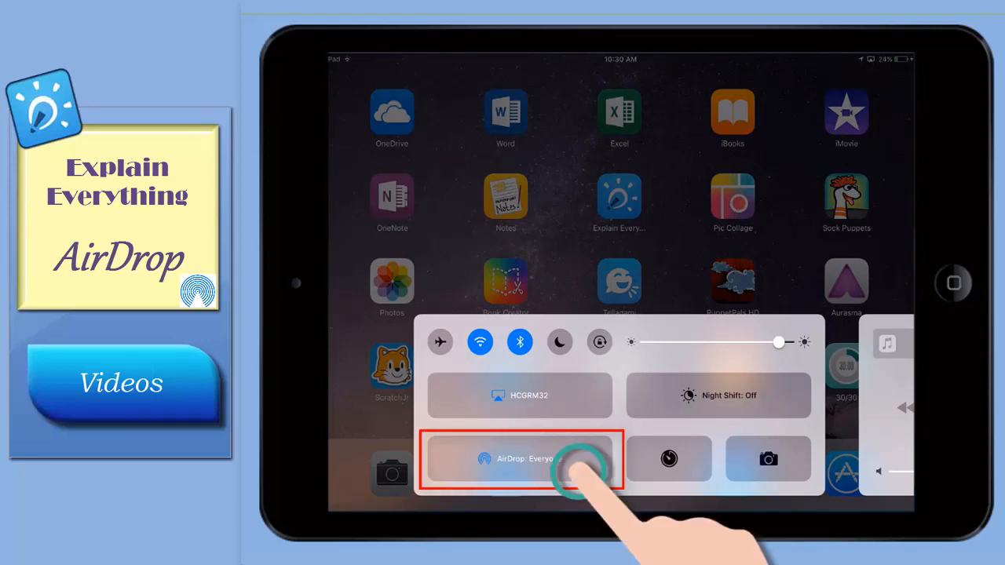
{"action": "left_click", "coordinate": [518, 458]}
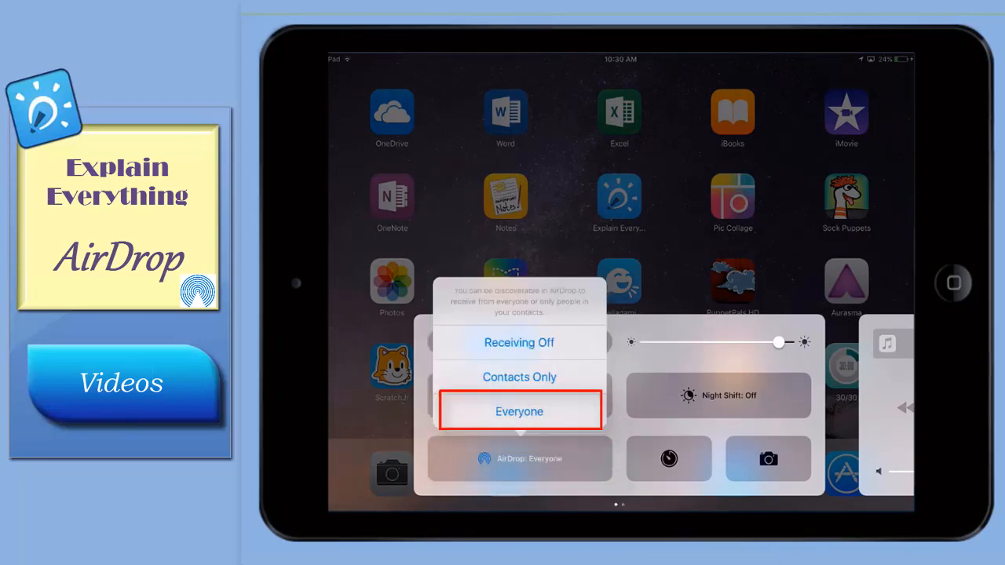
{"action": "left_click", "coordinate": [518, 411]}
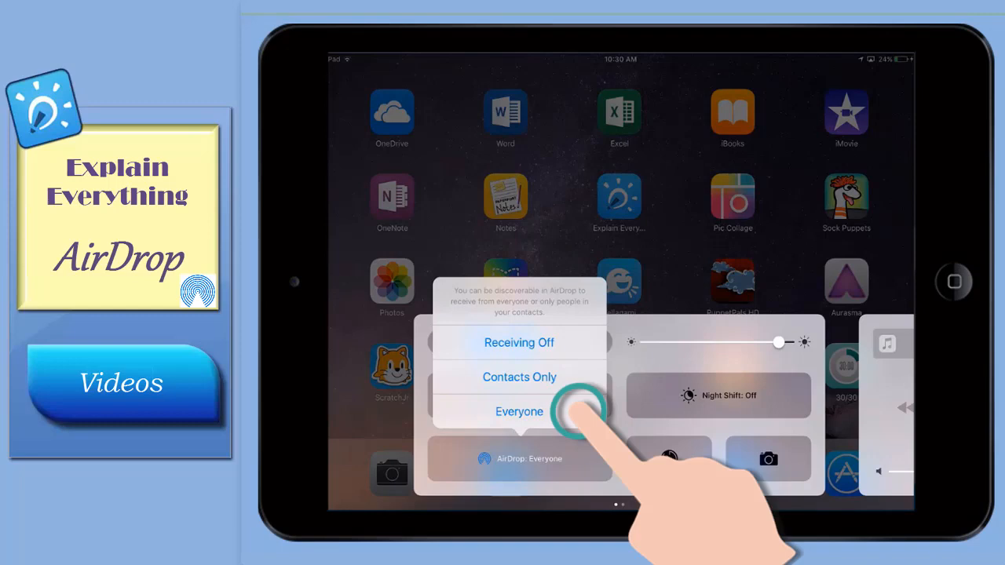
{"action": "left_click", "coordinate": [518, 411]}
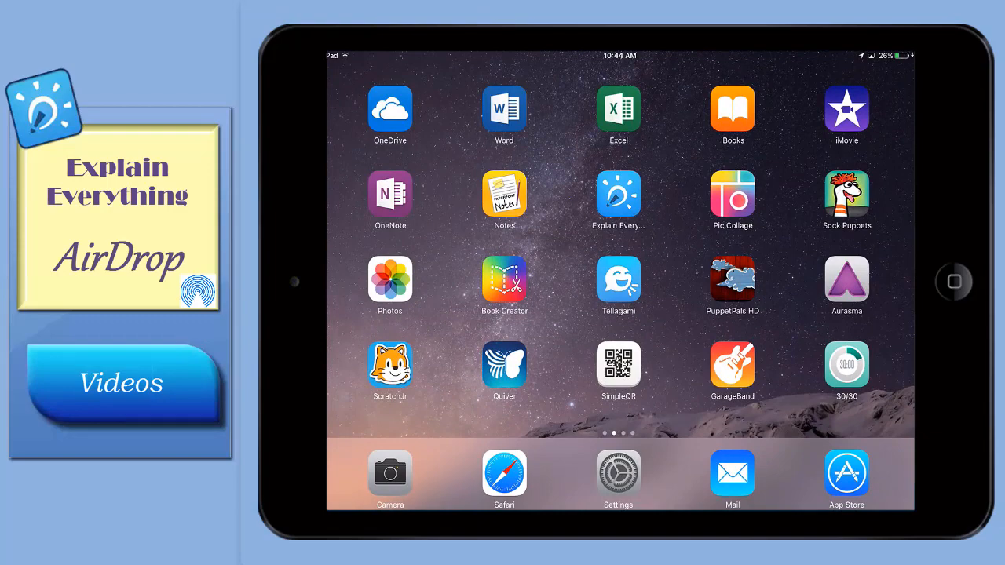
Launch Explain Everything, open the tree and apples video project and start its export.
{"action": "left_click", "coordinate": [618, 194]}
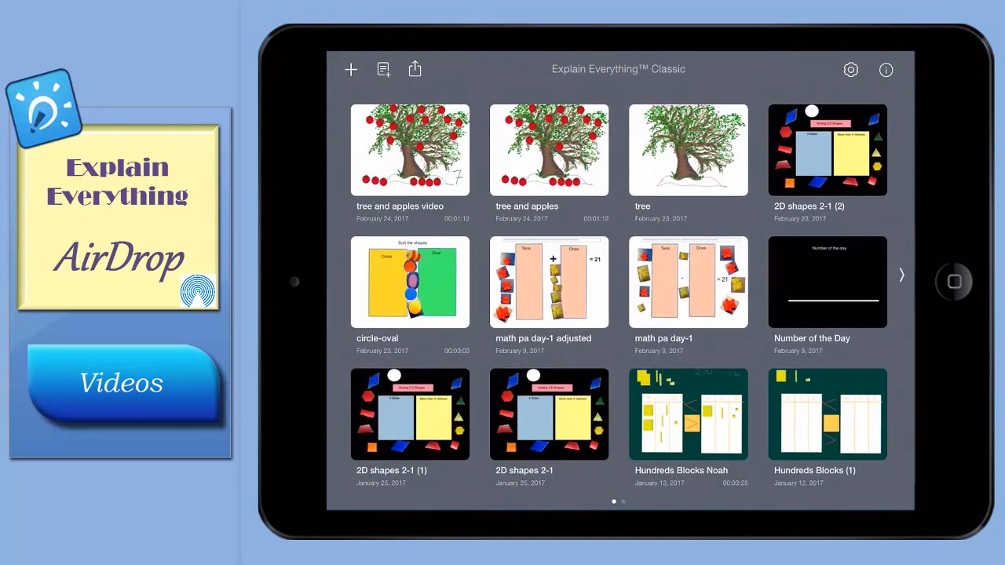
{"action": "left_click", "coordinate": [408, 149]}
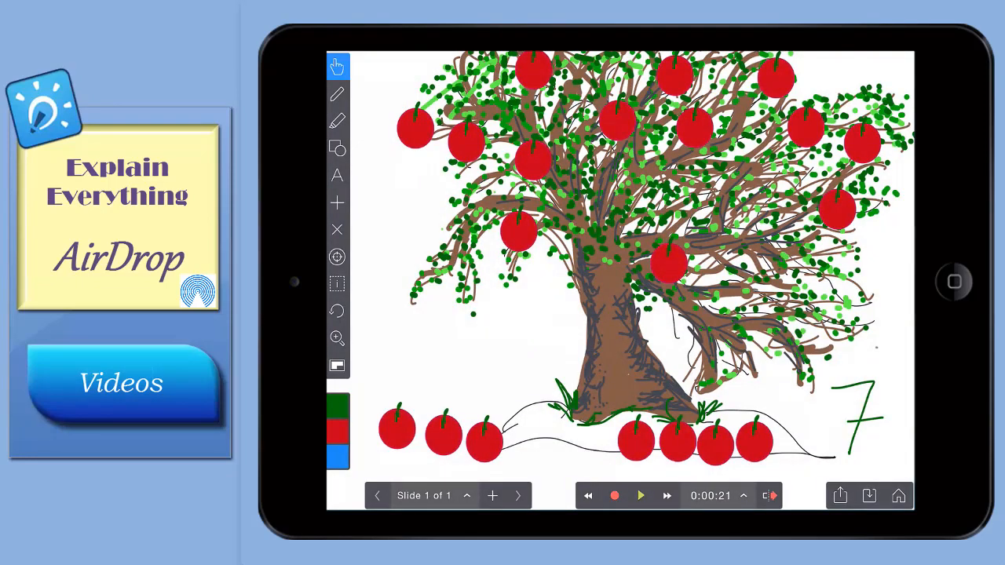
{"action": "left_click", "coordinate": [838, 496]}
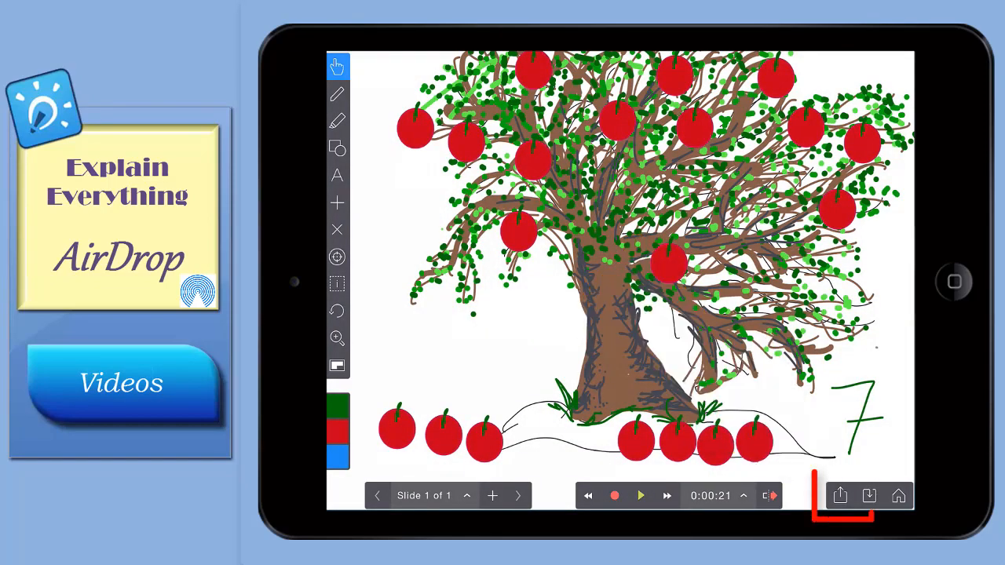
{"action": "left_click", "coordinate": [838, 496]}
{"action": "type", "text": "tree and apples video"}
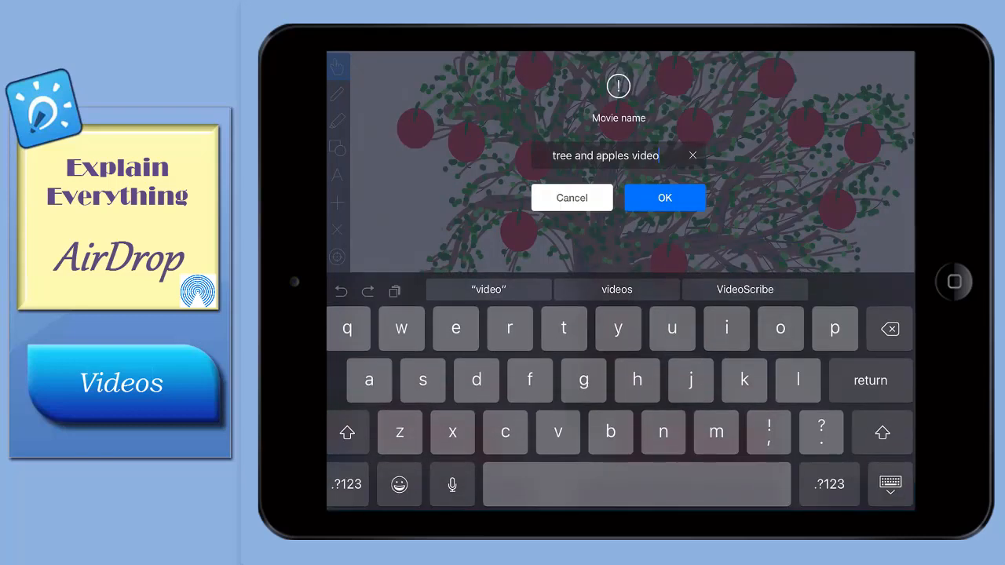
Name the movie 'tree and apples video 1' and confirm the export.
{"action": "type", "text": "1"}
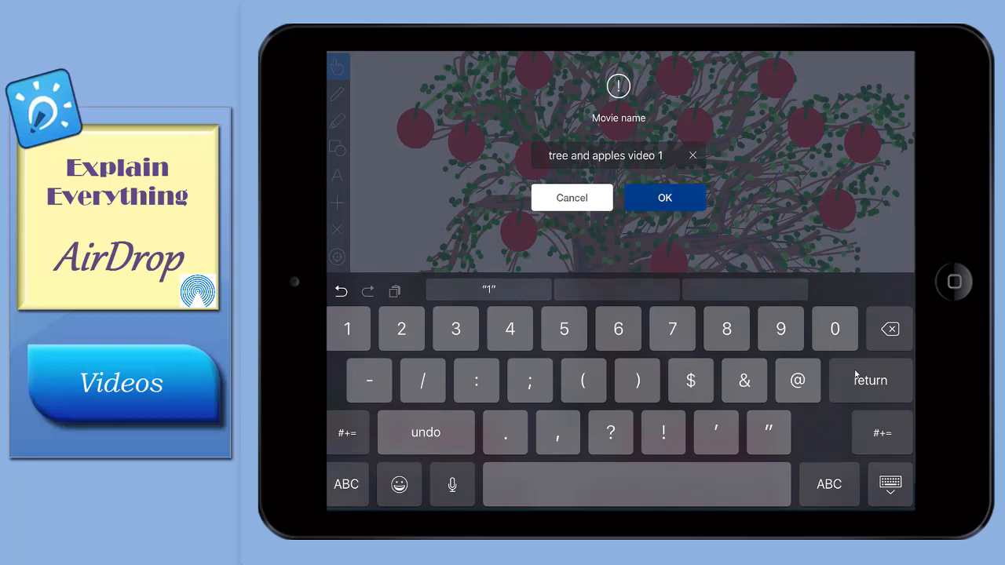
{"action": "left_click", "coordinate": [665, 198]}
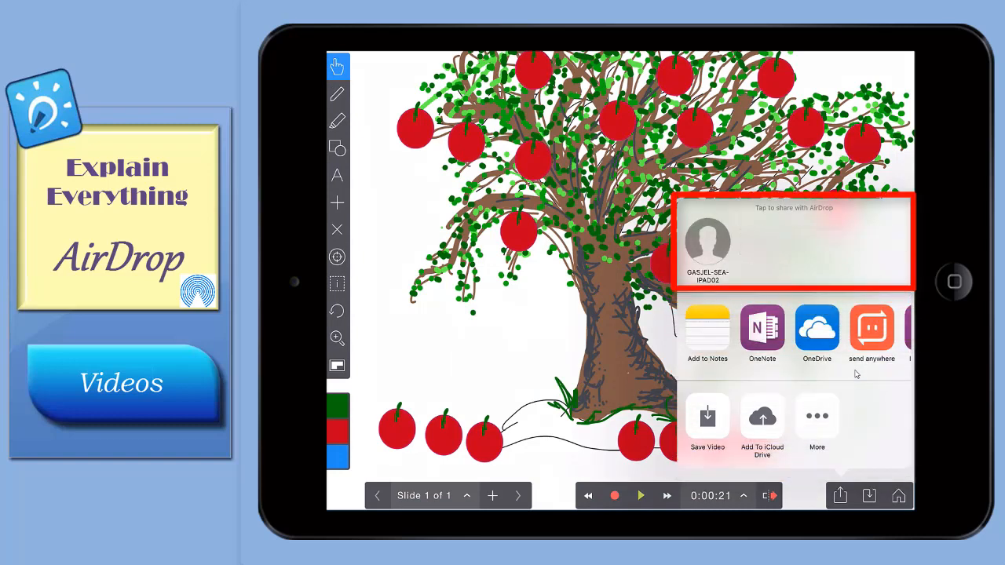
Send the exported movie to the nearby iPad via AirDrop from the share sheet.
{"action": "left_click", "coordinate": [706, 243]}
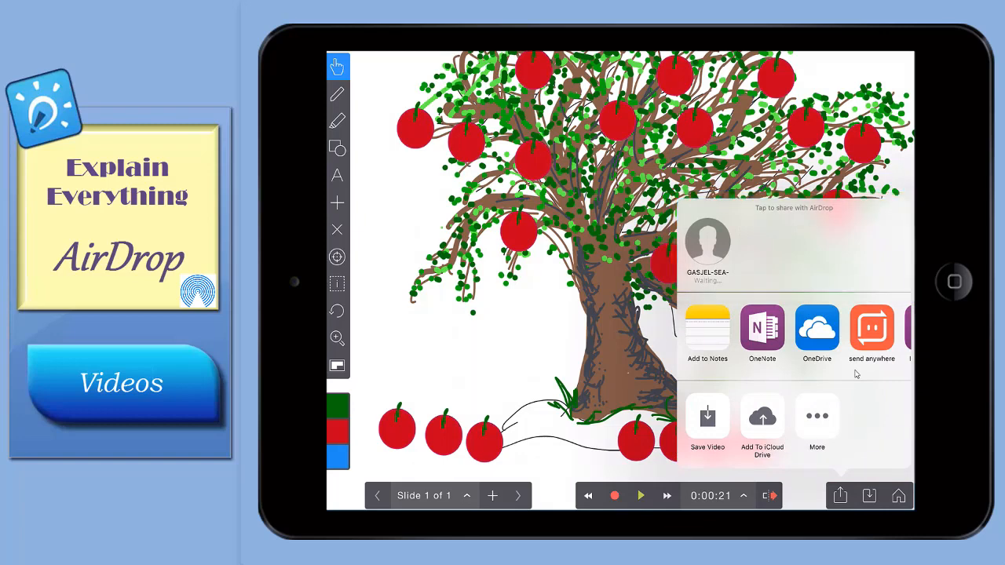
{"action": "left_click", "coordinate": [706, 239]}
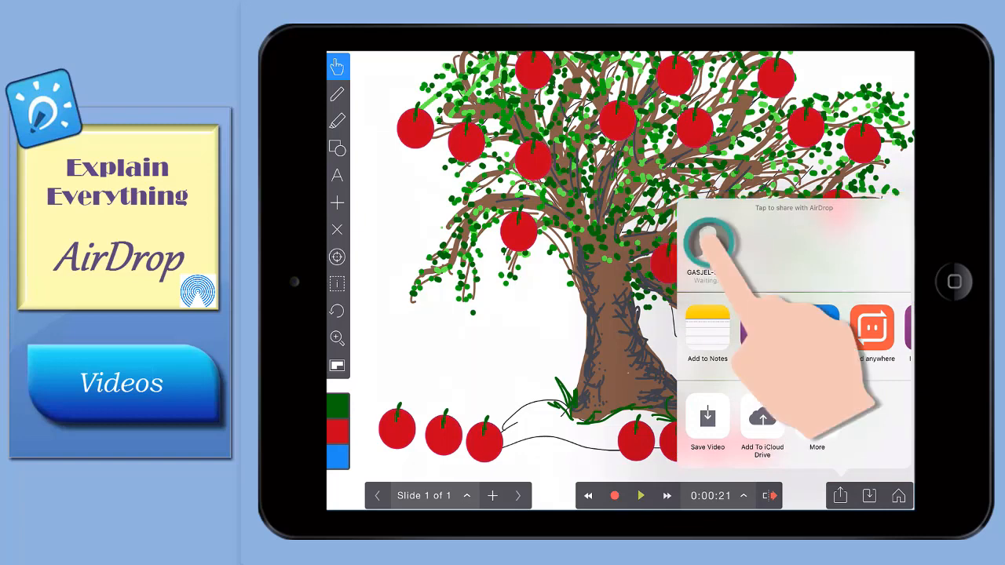
{"action": "left_click", "coordinate": [706, 238]}
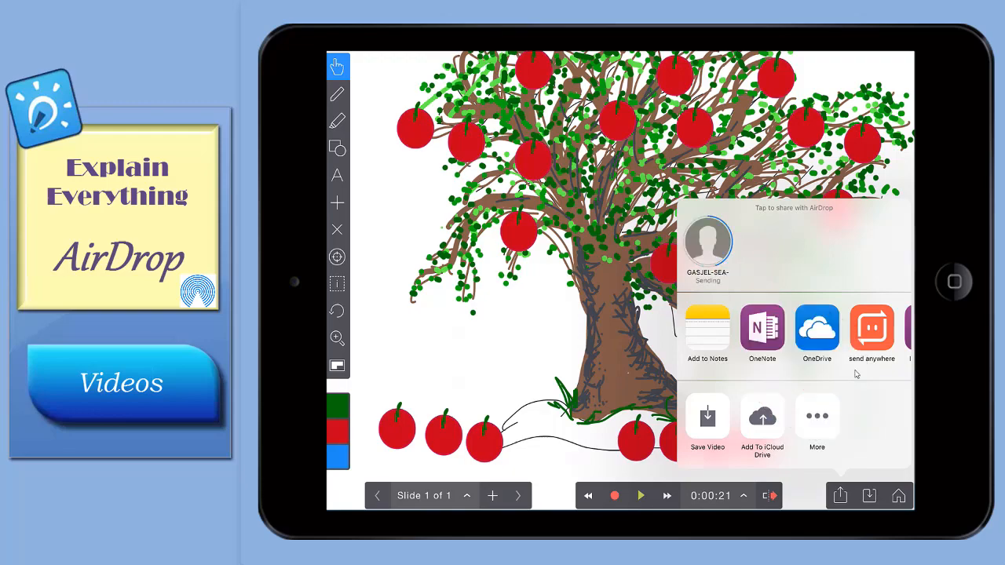
{"action": "left_click", "coordinate": [955, 281]}
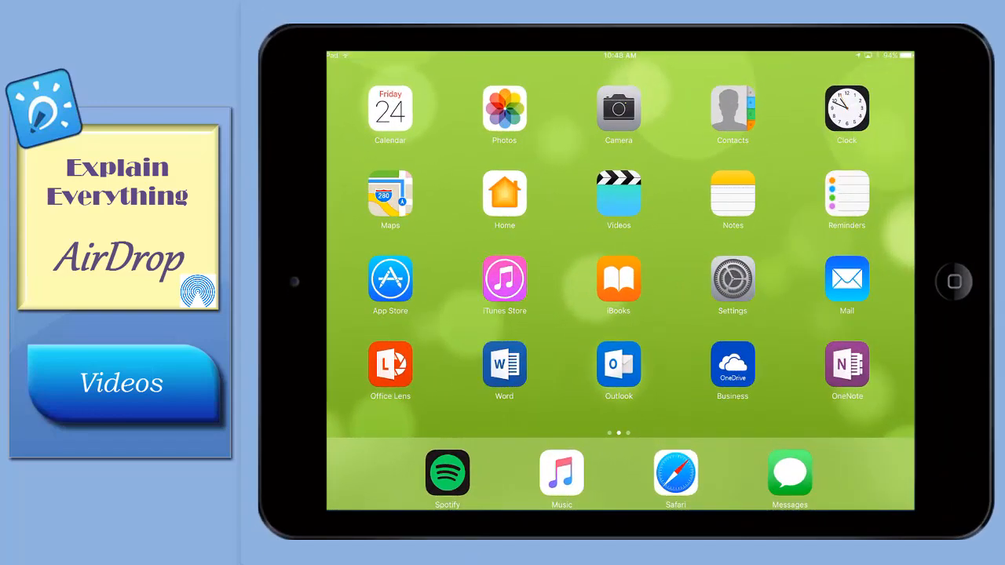